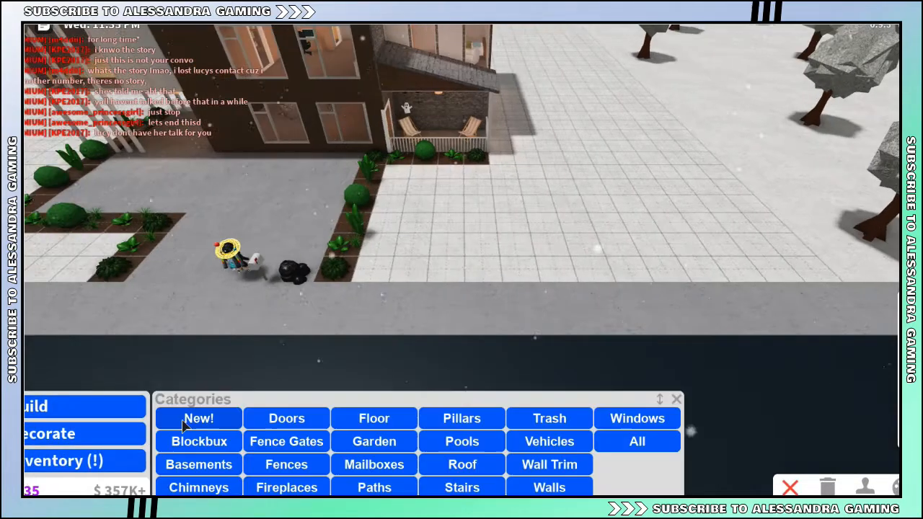
- Browse the New! seasonal build items, hovering the Festive Railing
click(199, 418)
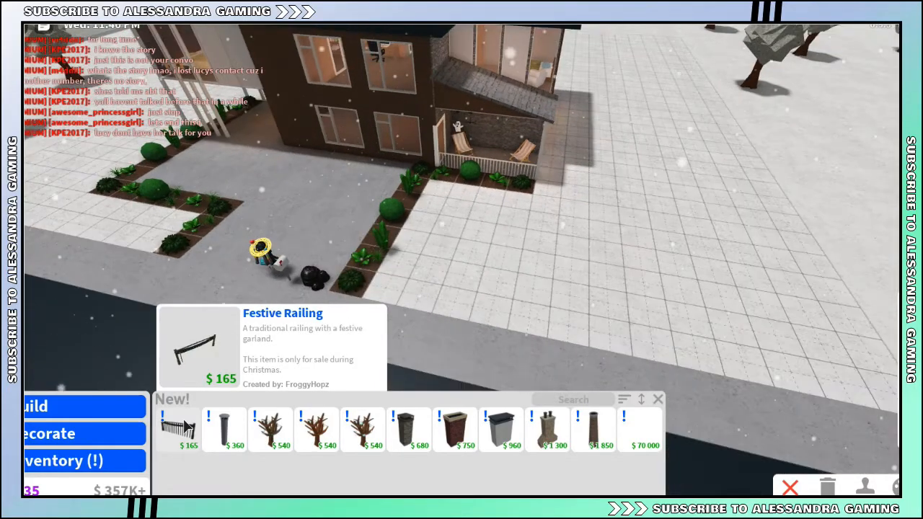
click(179, 424)
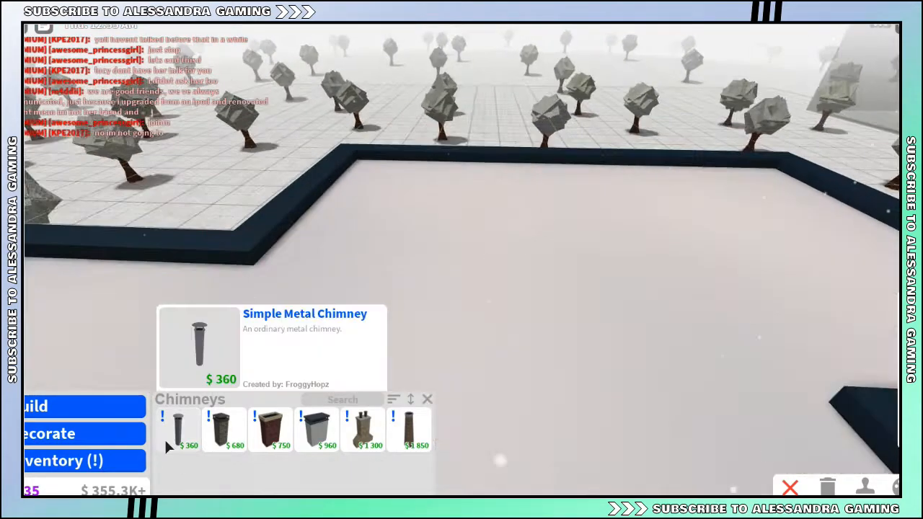
- Preview the Simple Metal, Large Rectangular and Large Stone chimneys over the roof, then cancel placement
click(178, 429)
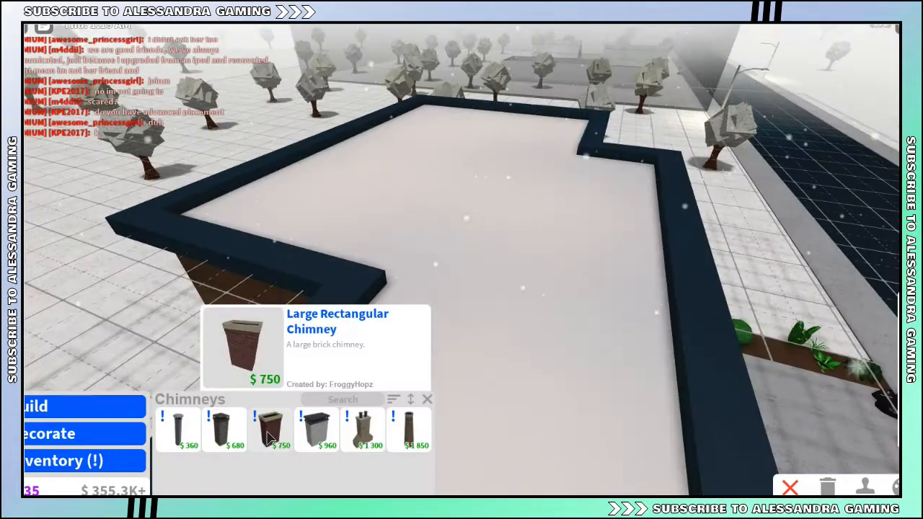
click(270, 430)
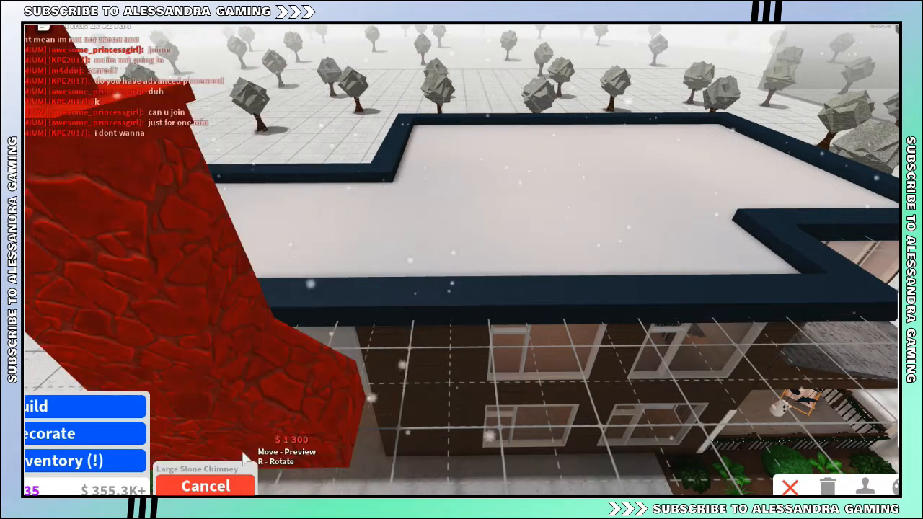
click(205, 486)
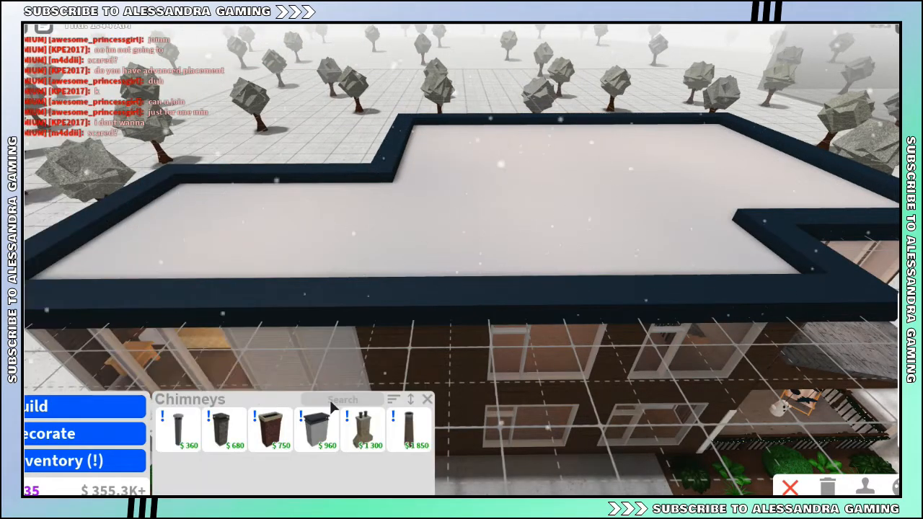
click(411, 430)
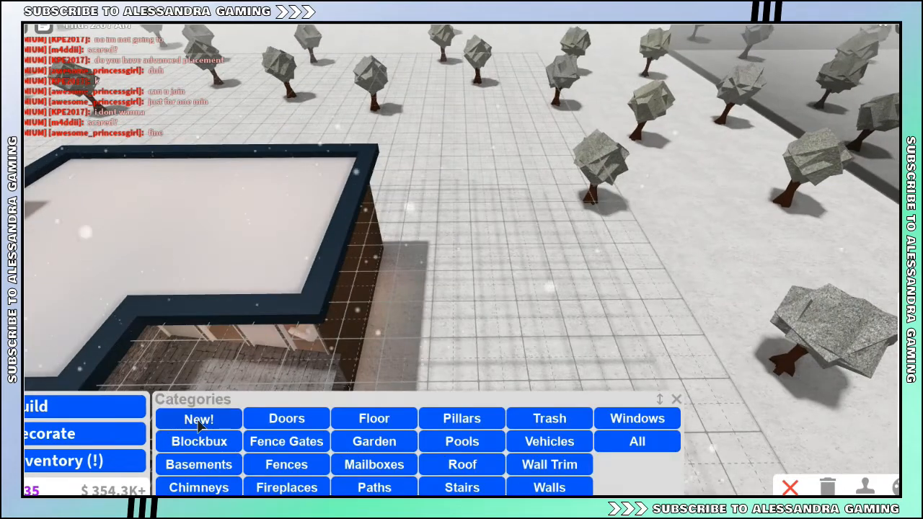
- Plant several Bare Icicle Trees from the New! items around the front yard
click(199, 418)
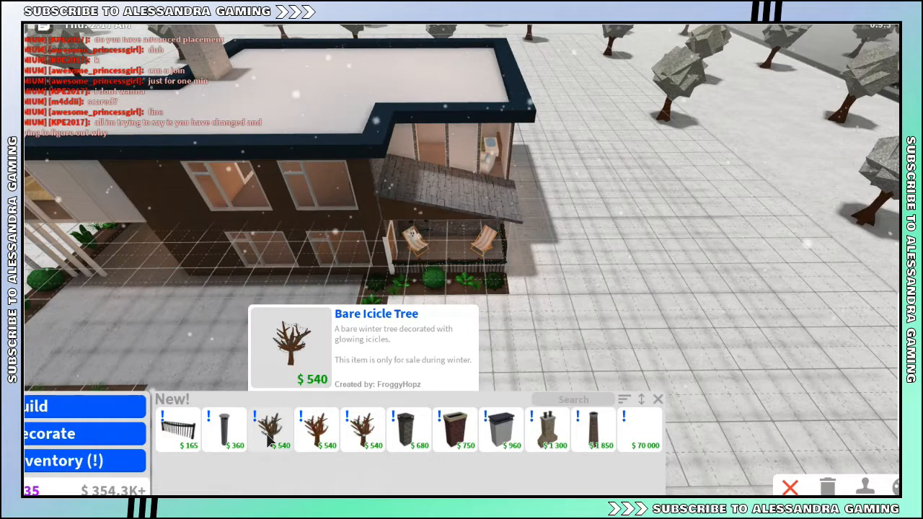
click(269, 429)
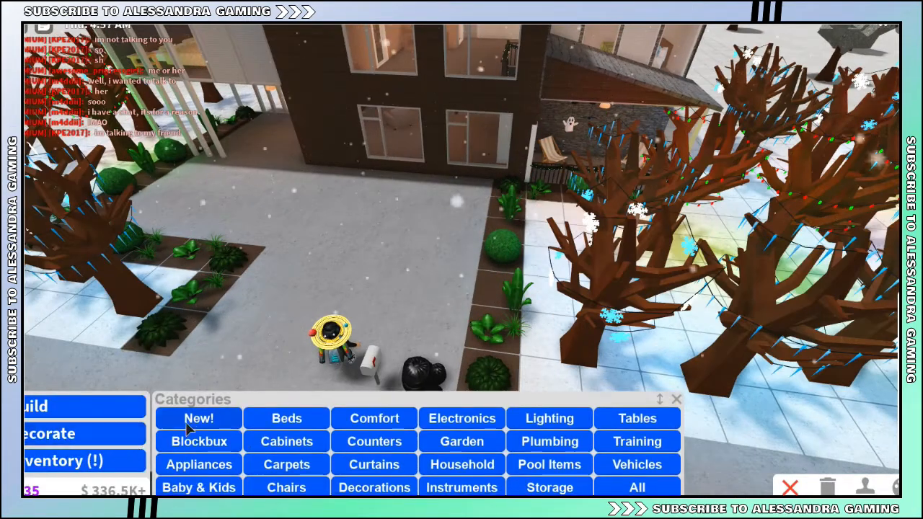
- Buy the Stocking from the new decorations and hang it on the living room wall
click(199, 418)
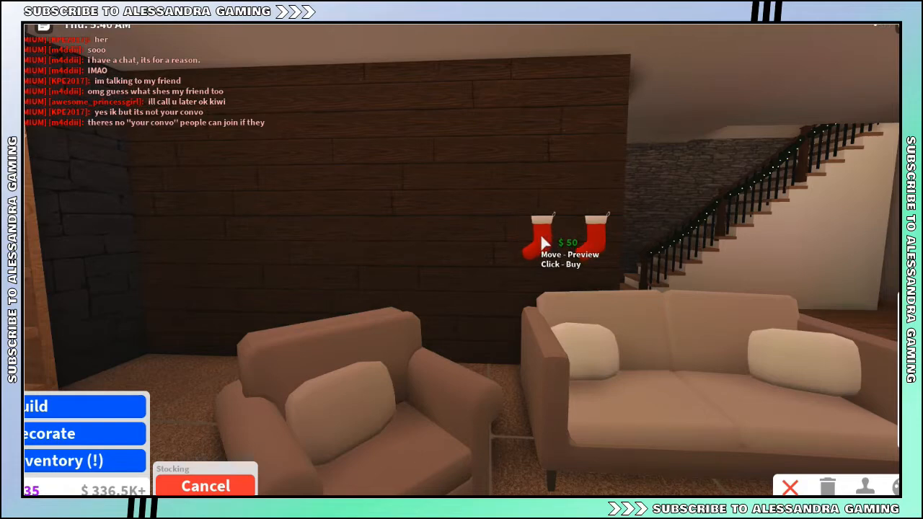
click(542, 242)
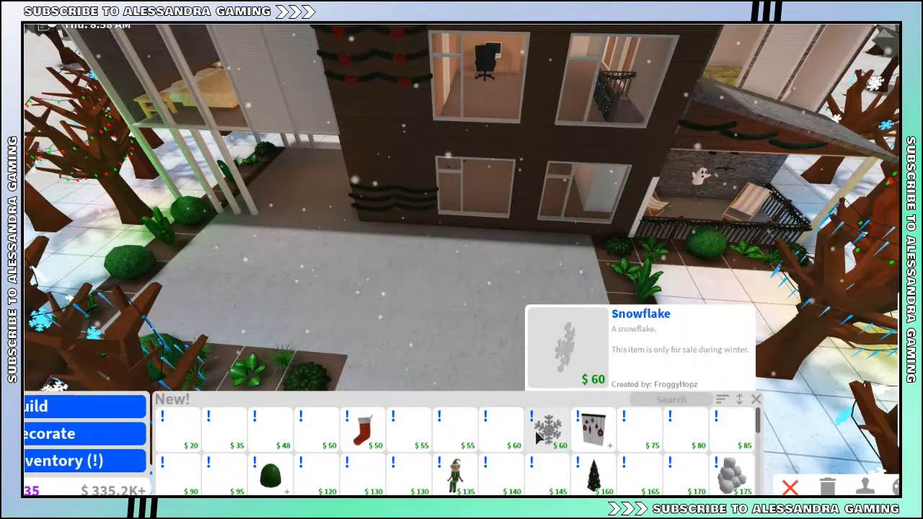
- Place the red snowflake decoration on the interior wall by the roof edge
click(548, 430)
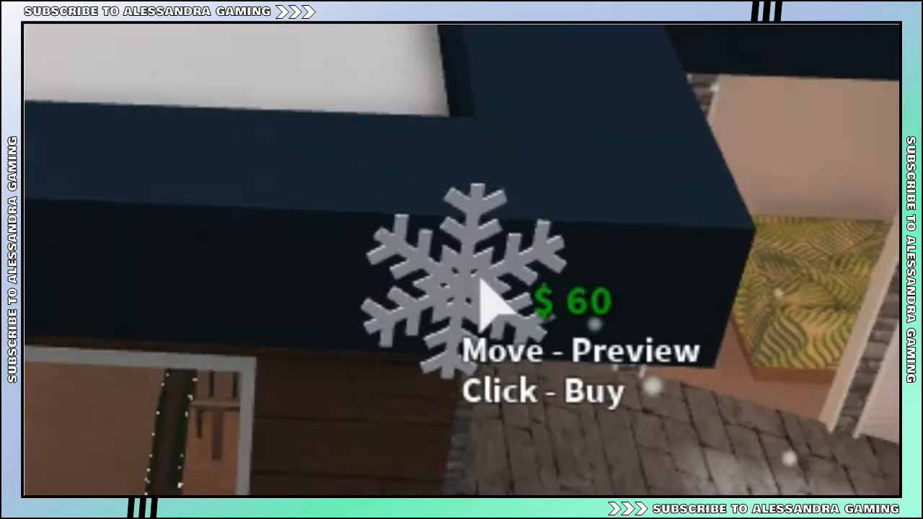
click(490, 303)
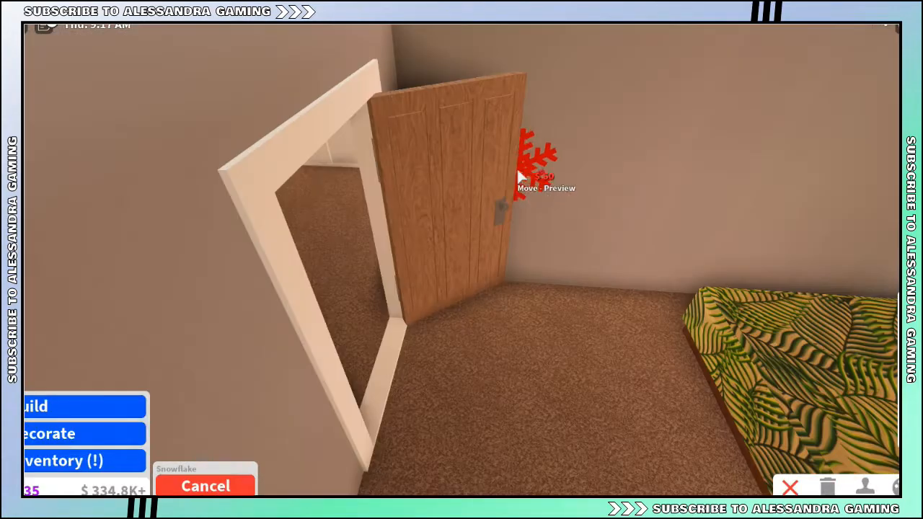
mouse_move(757, 108)
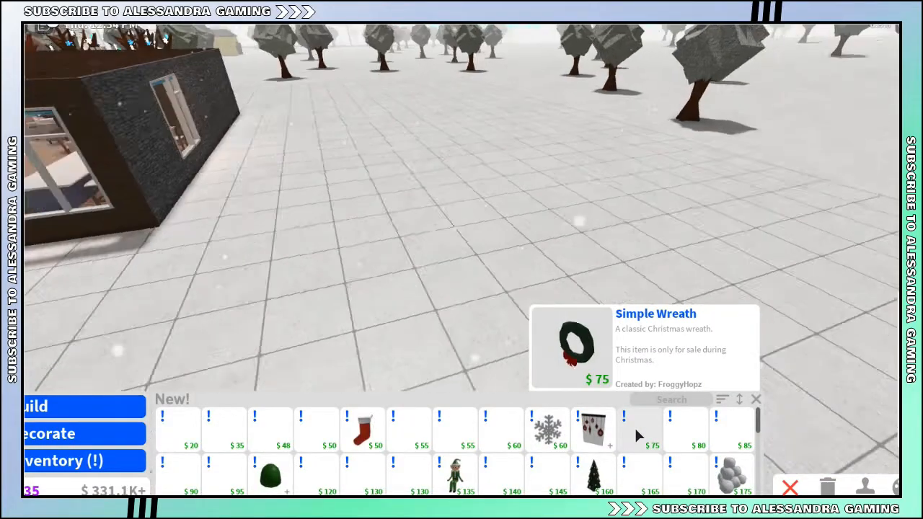
- Hang Simple Wreaths above the doorways and walls, then set a Christmas Tree indoors
click(623, 430)
text(tre)
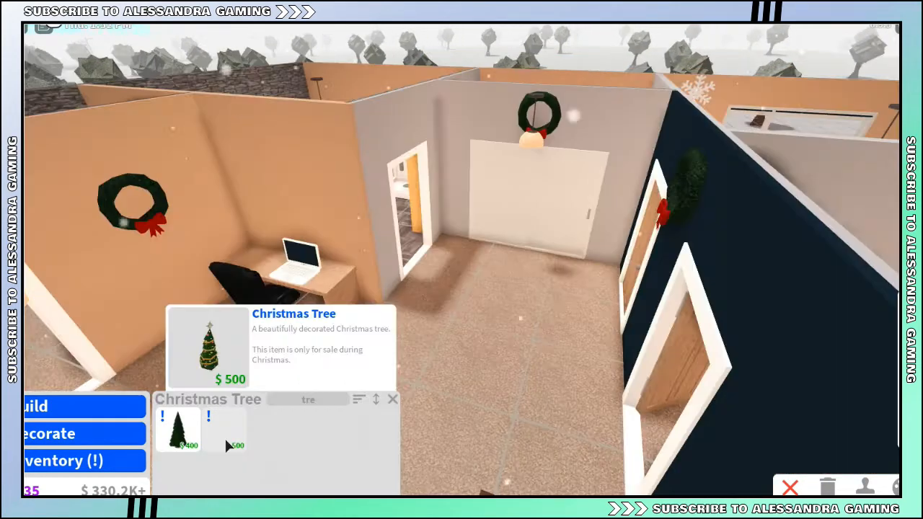
click(178, 430)
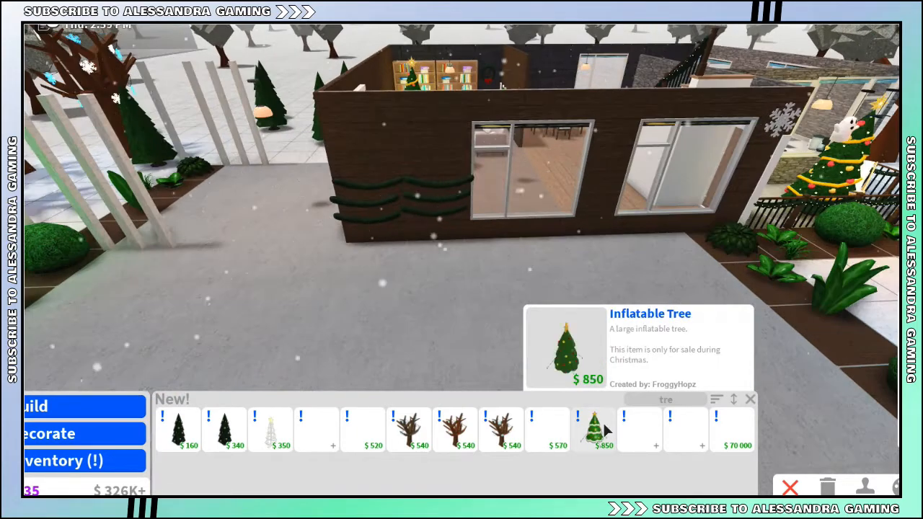
- Place the Inflatable Tree and Large Christmas Tree in the front yard
click(605, 429)
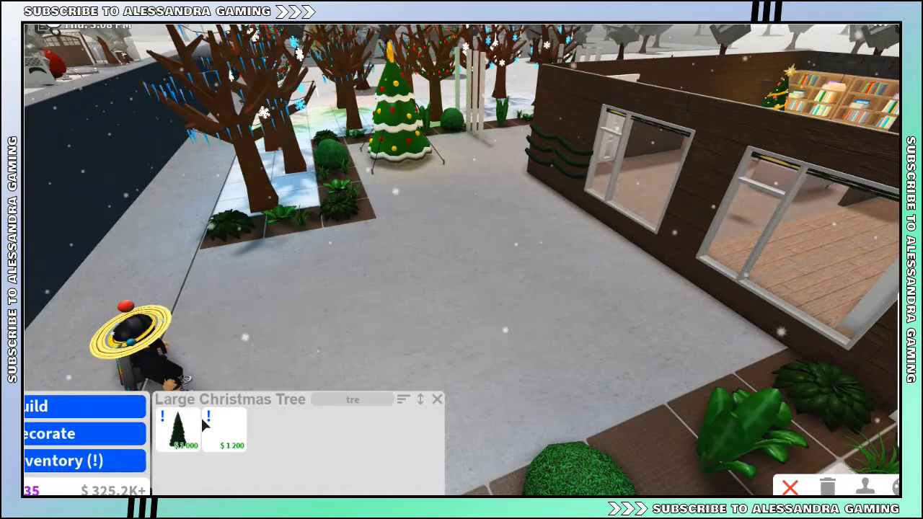
click(225, 425)
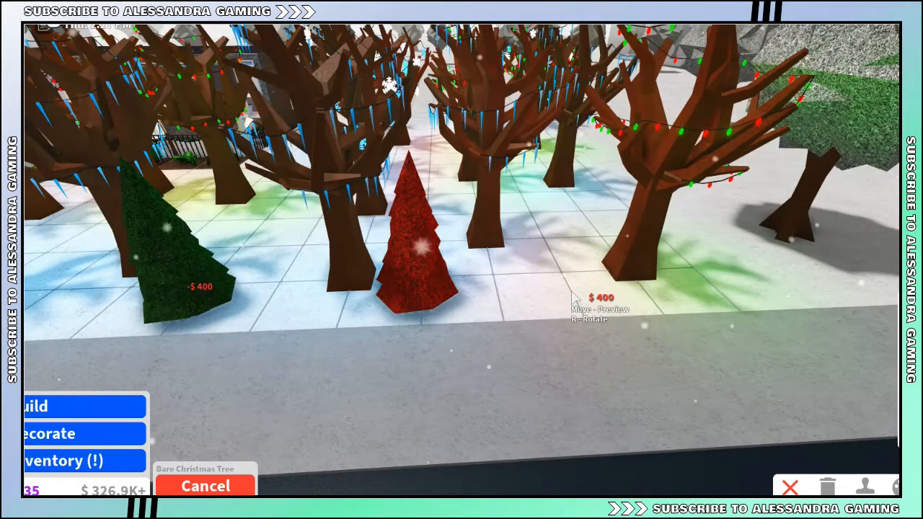
mouse_move(584, 233)
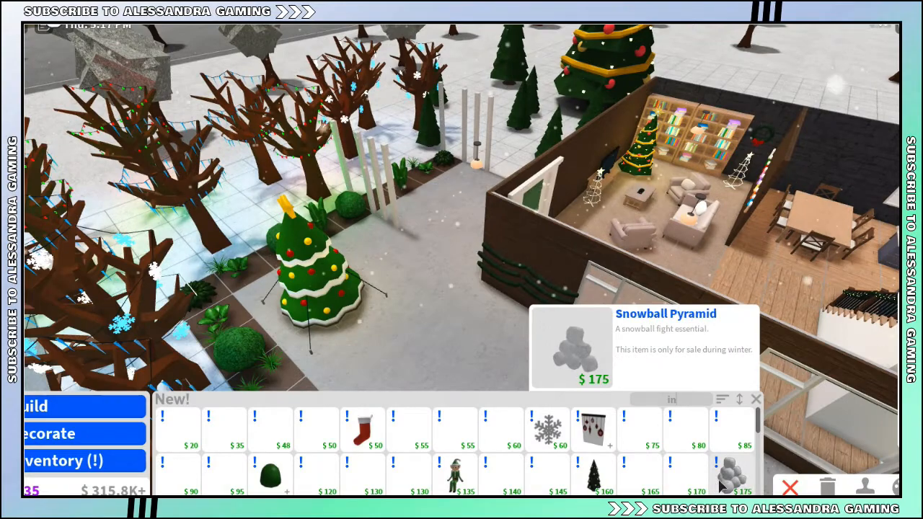
- Place several Gingerbread Men along the exterior wall beside the big window
click(729, 476)
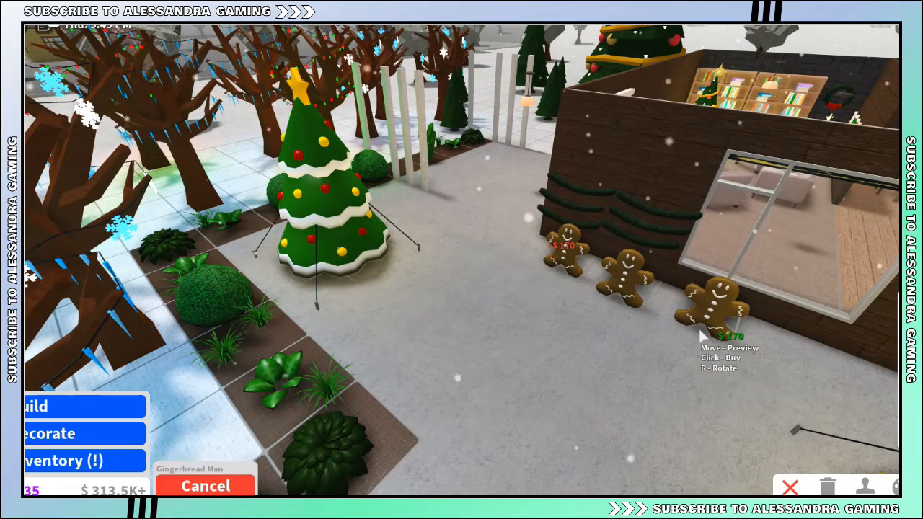
mouse_move(793, 368)
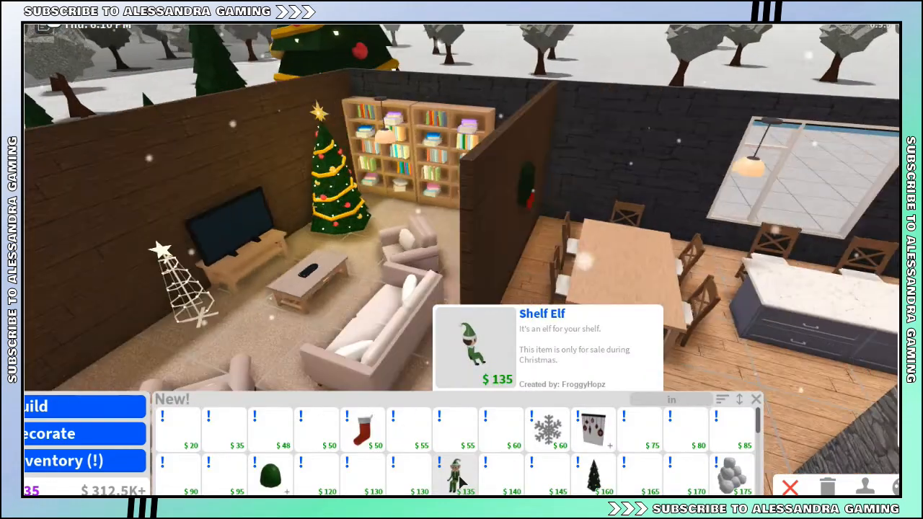
- Place the Shelf Elf indoors and the reindeer sleigh on the rooftop
click(454, 476)
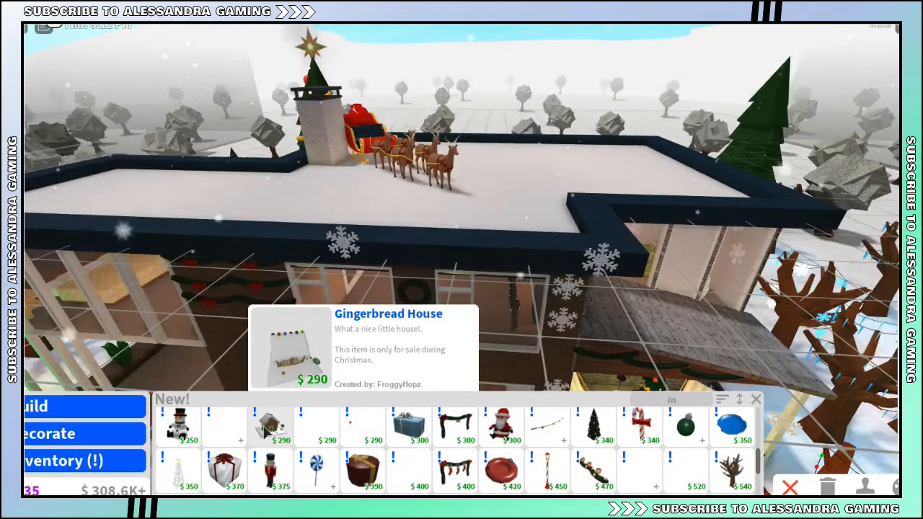
- Set down the Gingerbread House, exit Build mode and bring up the sled's Boost Mood and Use Radio actions
click(271, 426)
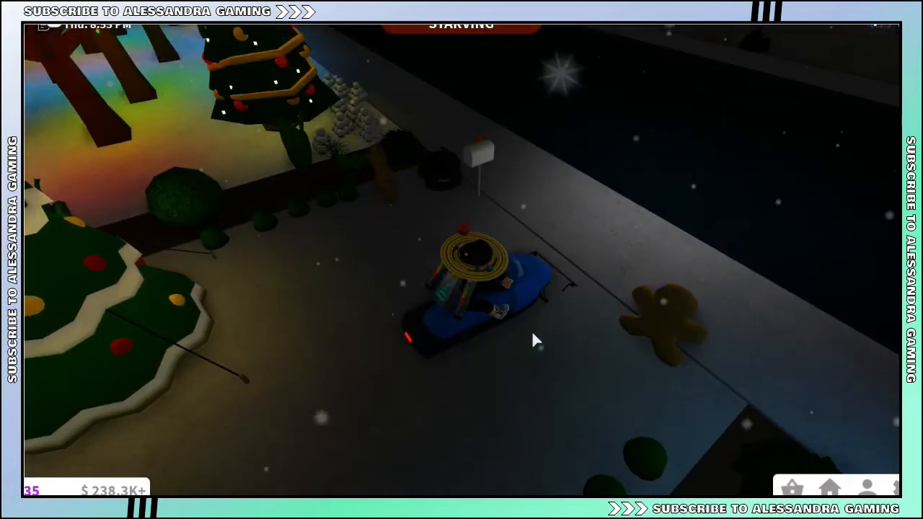
click(468, 288)
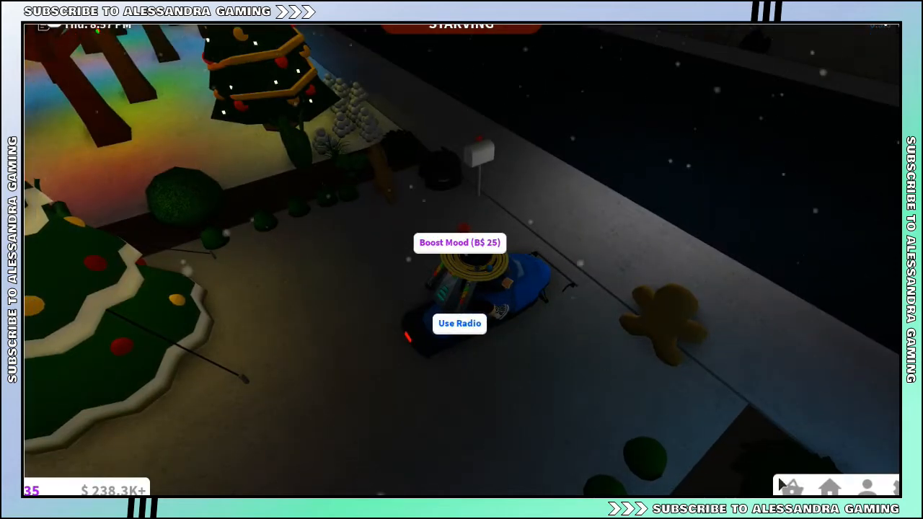